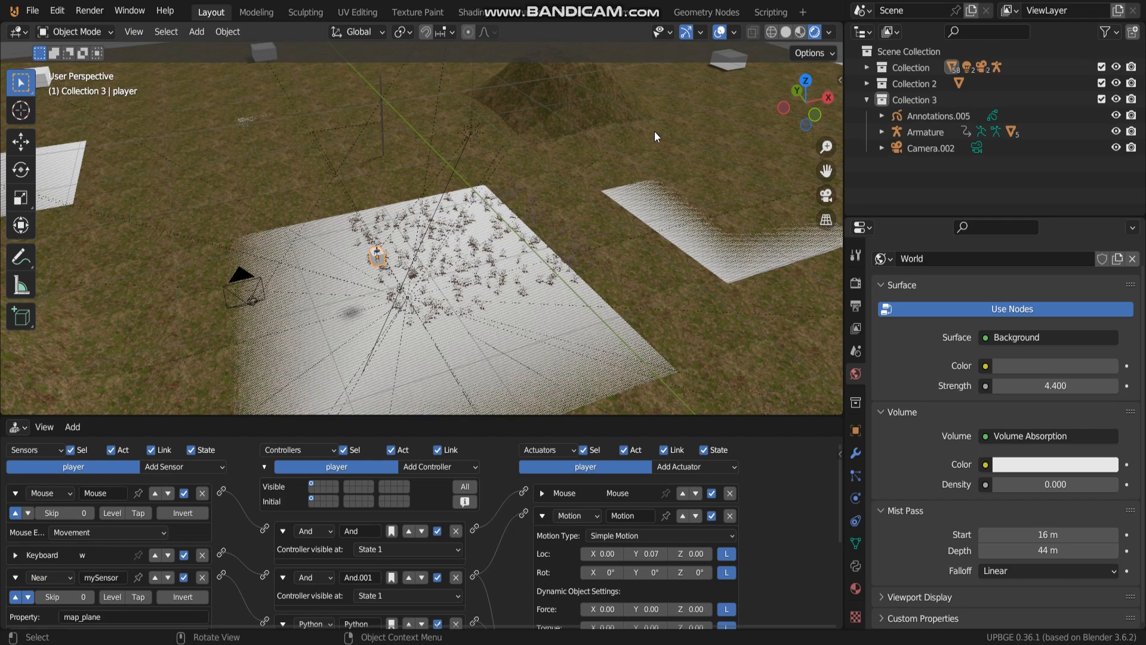
mouse_move(639, 143)
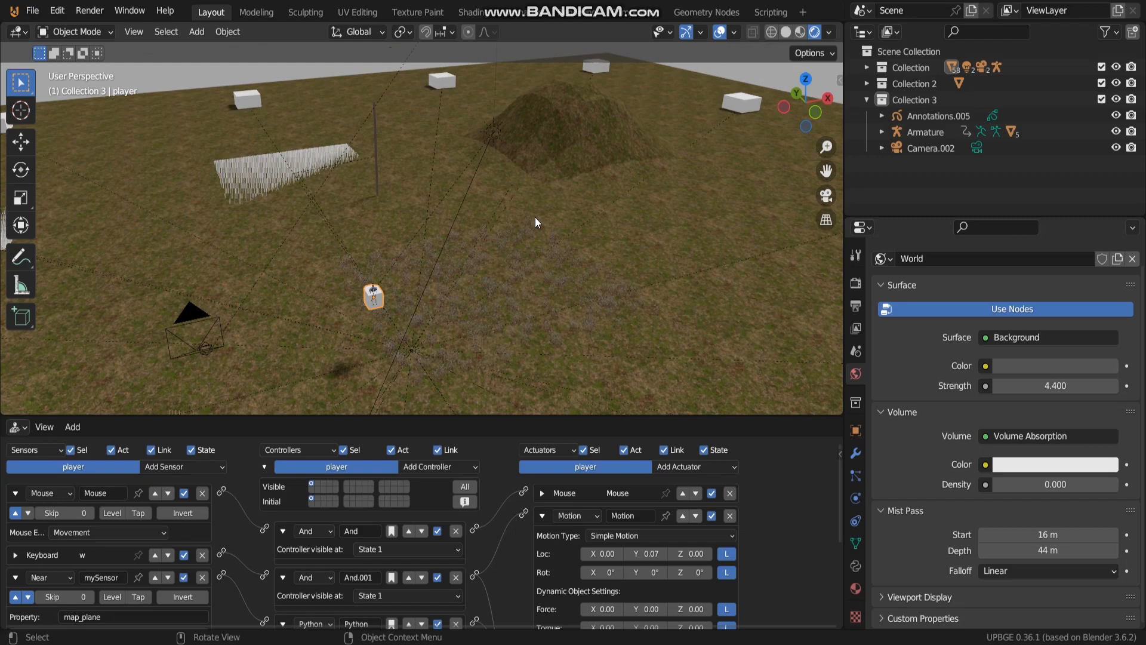
mouse_move(530, 217)
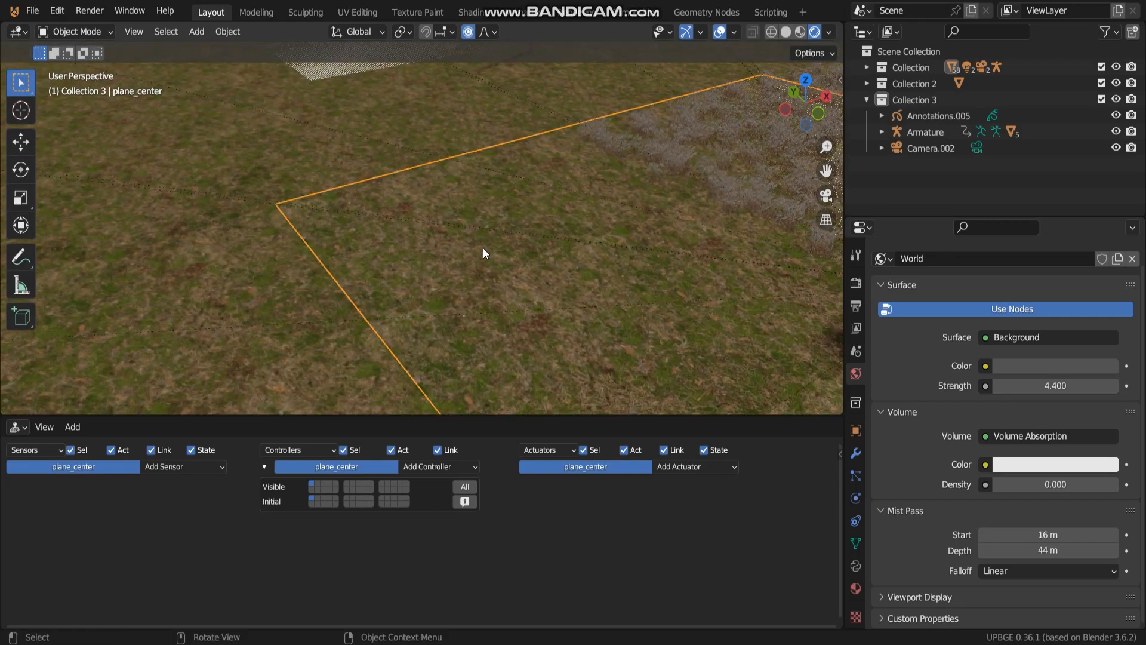
Step: Select the plane_center ground tile to show its empty Logic Editor
drag(482, 253, 391, 251)
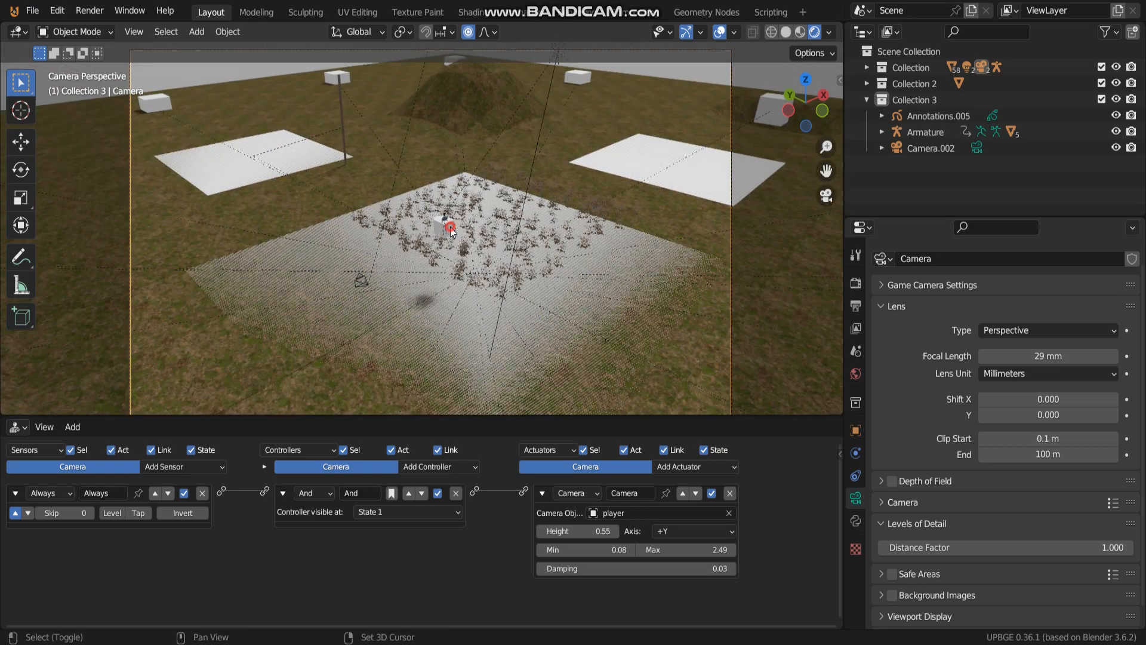
Step: Select the Camera to show its Always sensor, And controller and Camera actuator tracking player
click(444, 227)
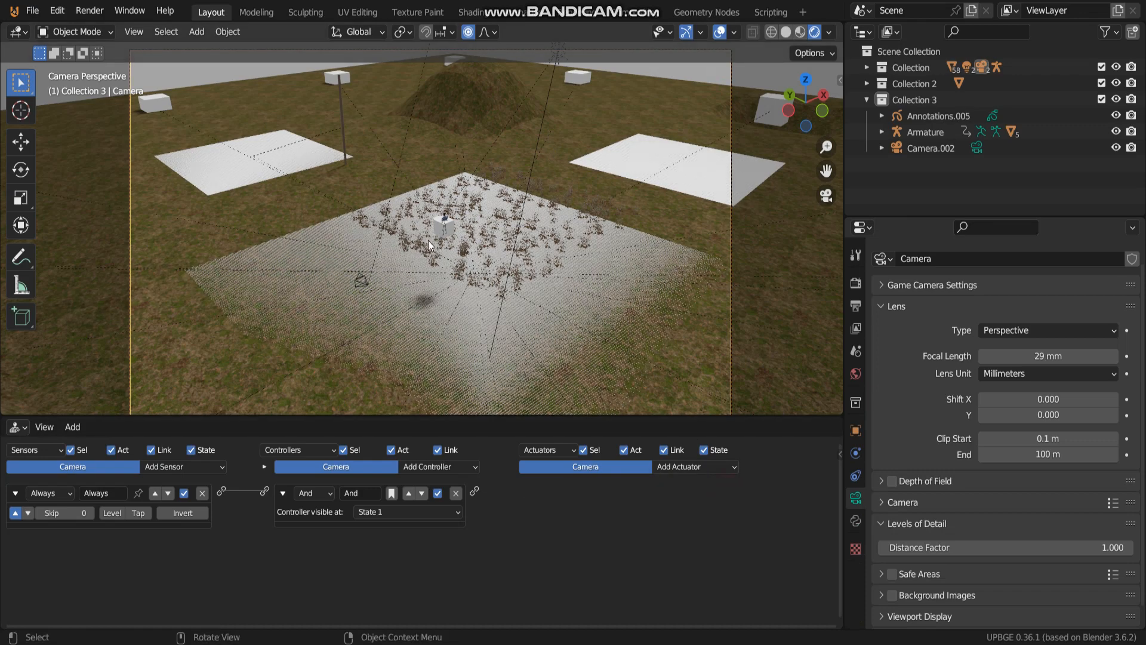
click(441, 227)
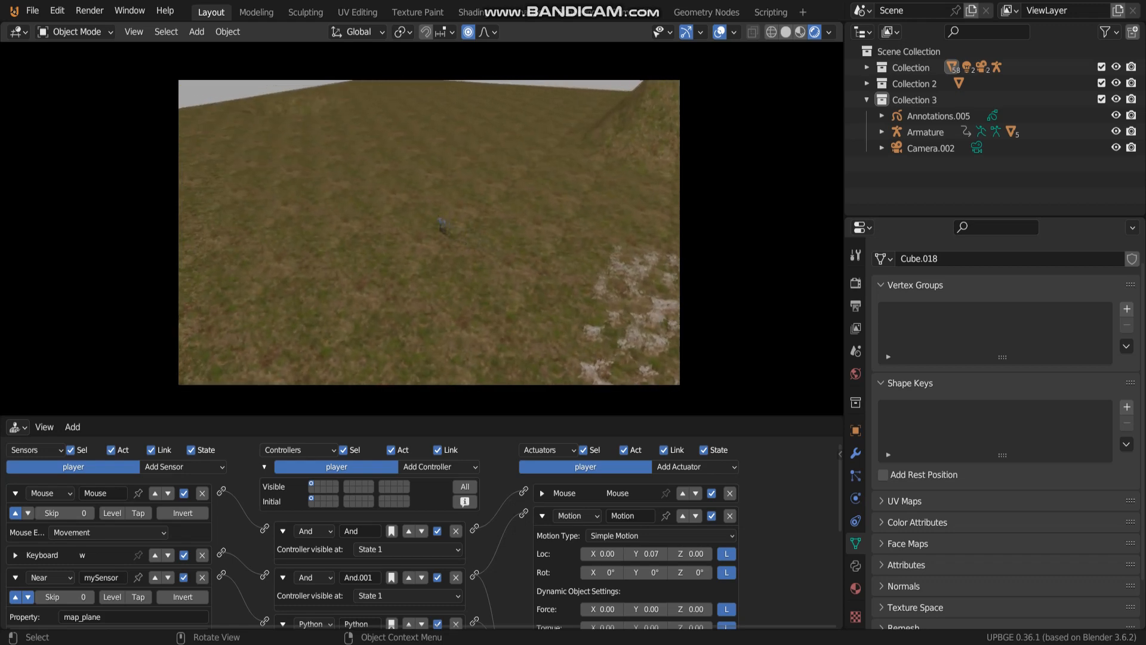
mouse_move(428, 230)
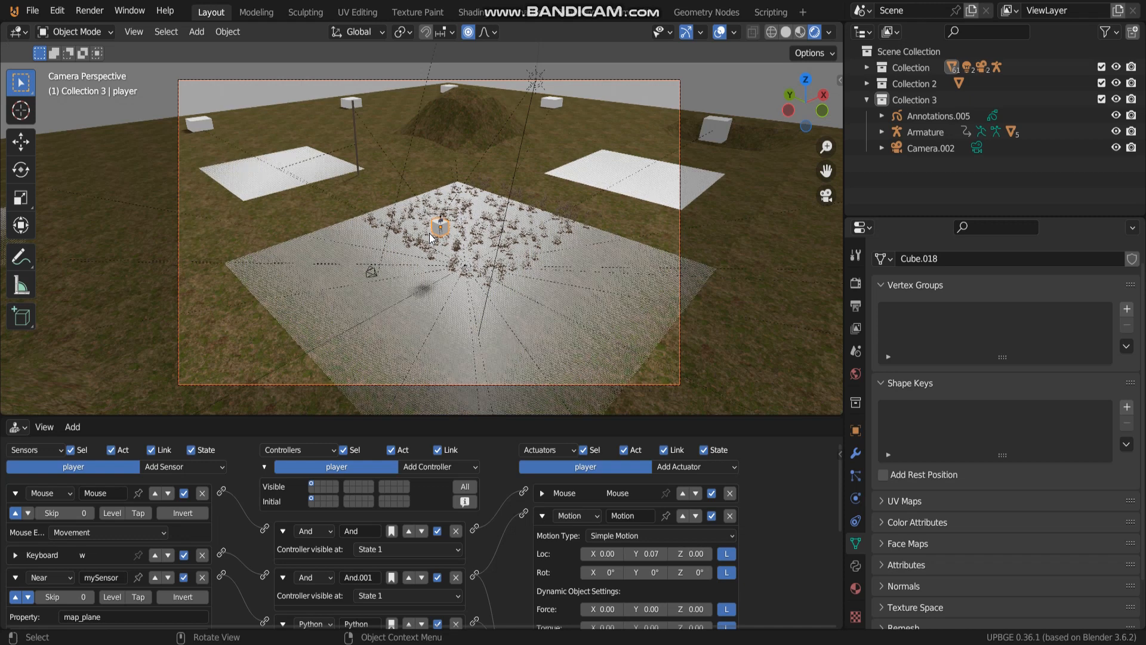
mouse_move(438, 331)
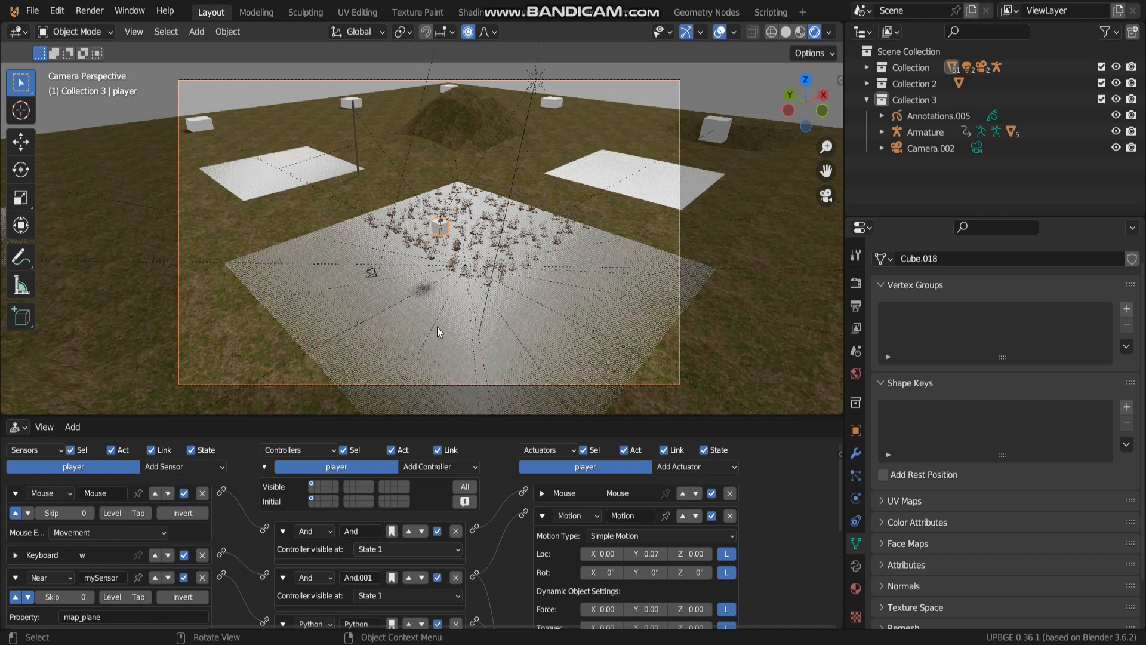
mouse_move(458, 351)
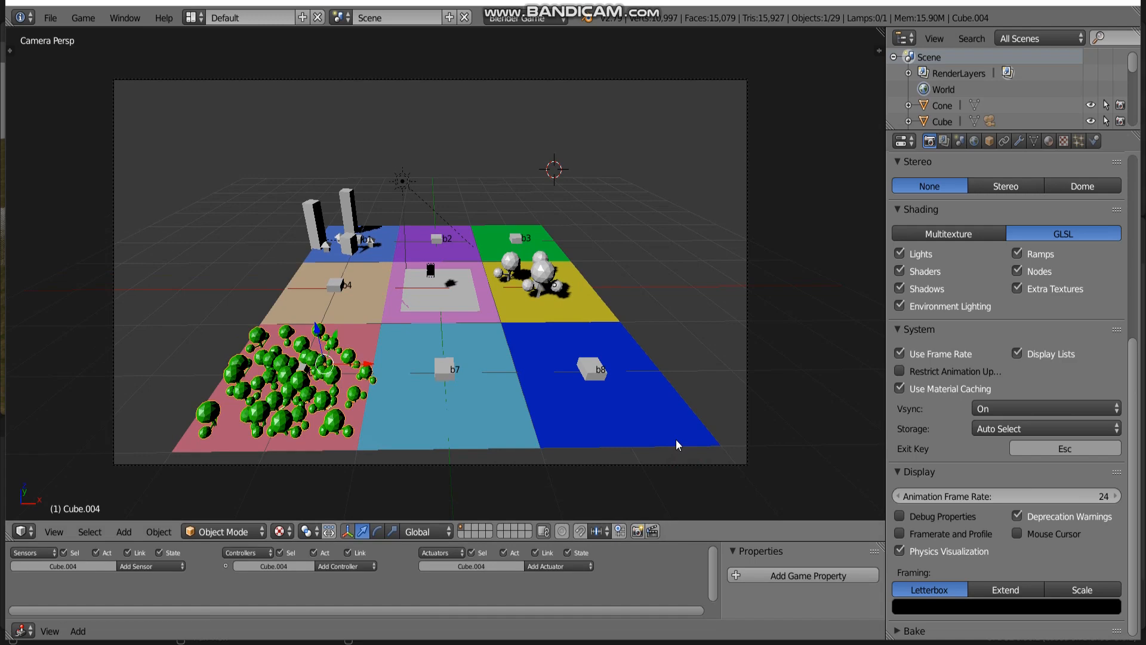
mouse_move(634, 401)
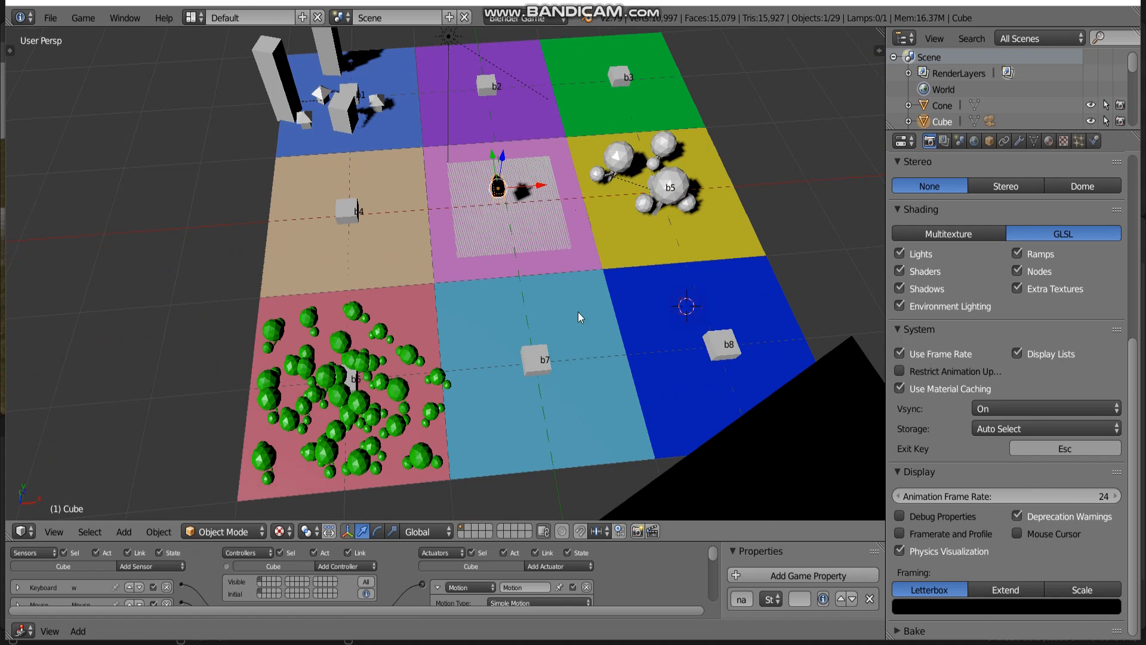
Step: Select tile p9 on the blue b8 square to show its Near-sensor and State logic bricks
click(721, 348)
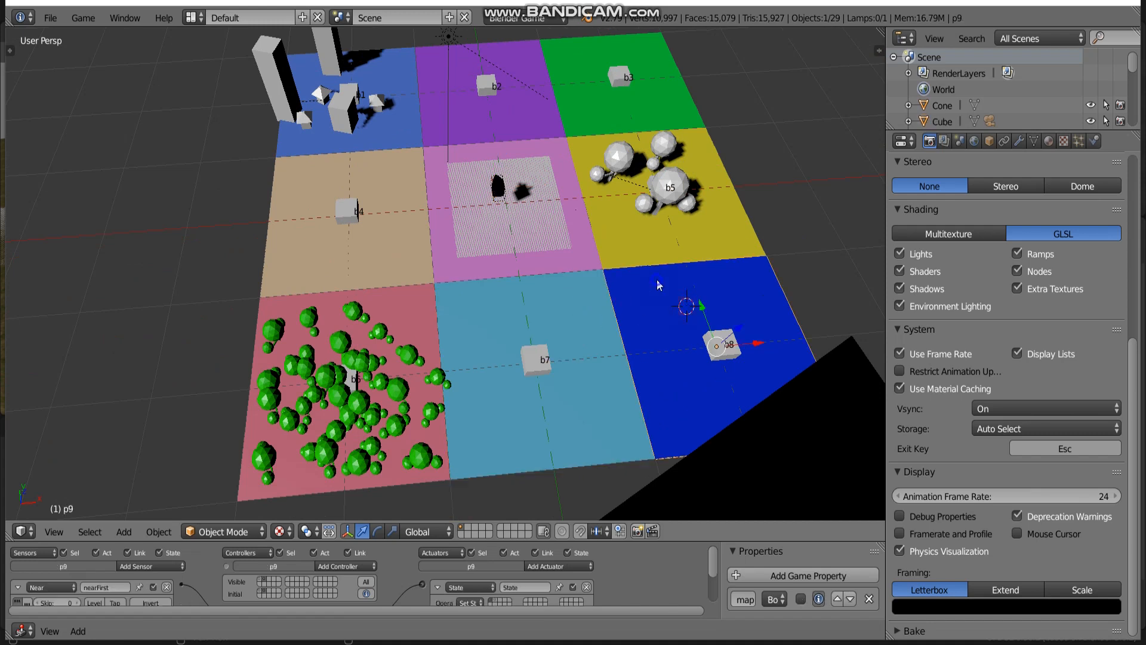
click(347, 212)
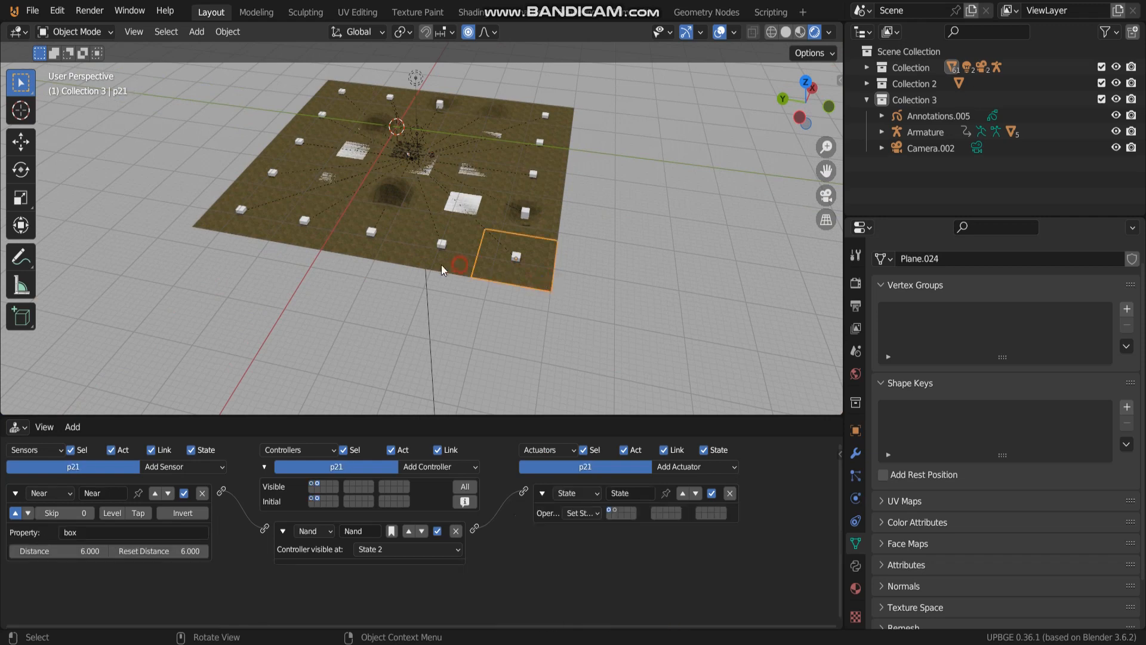
Step: Select corner tile p1 to show its Near sensor for box within 6, Nand controller and State actuator
click(241, 213)
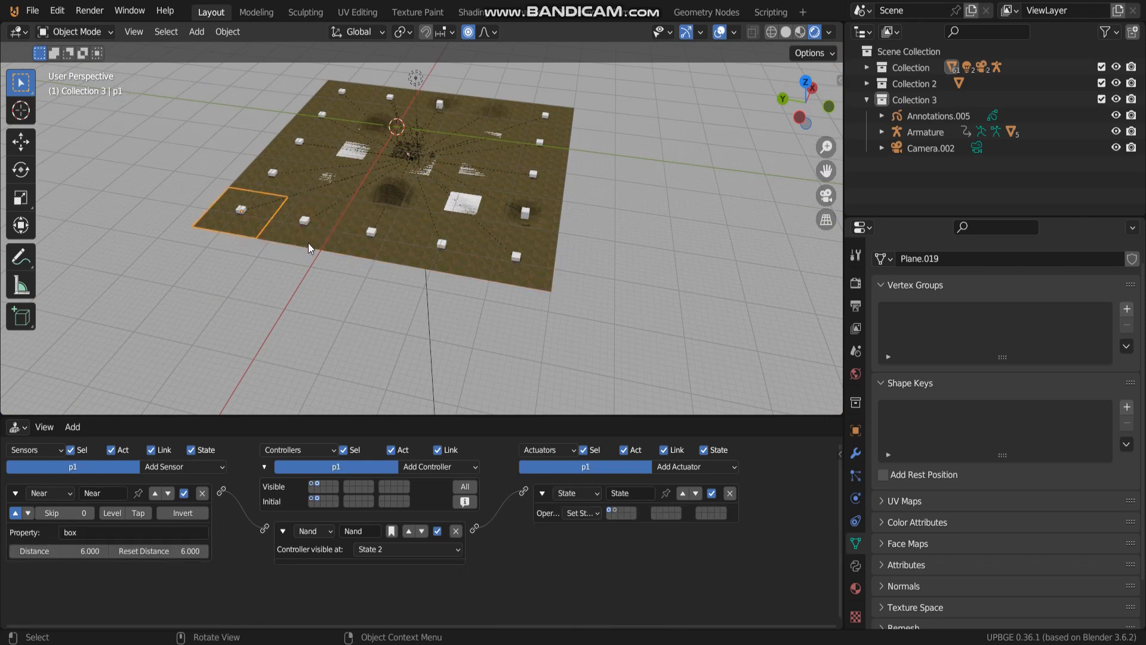
click(516, 257)
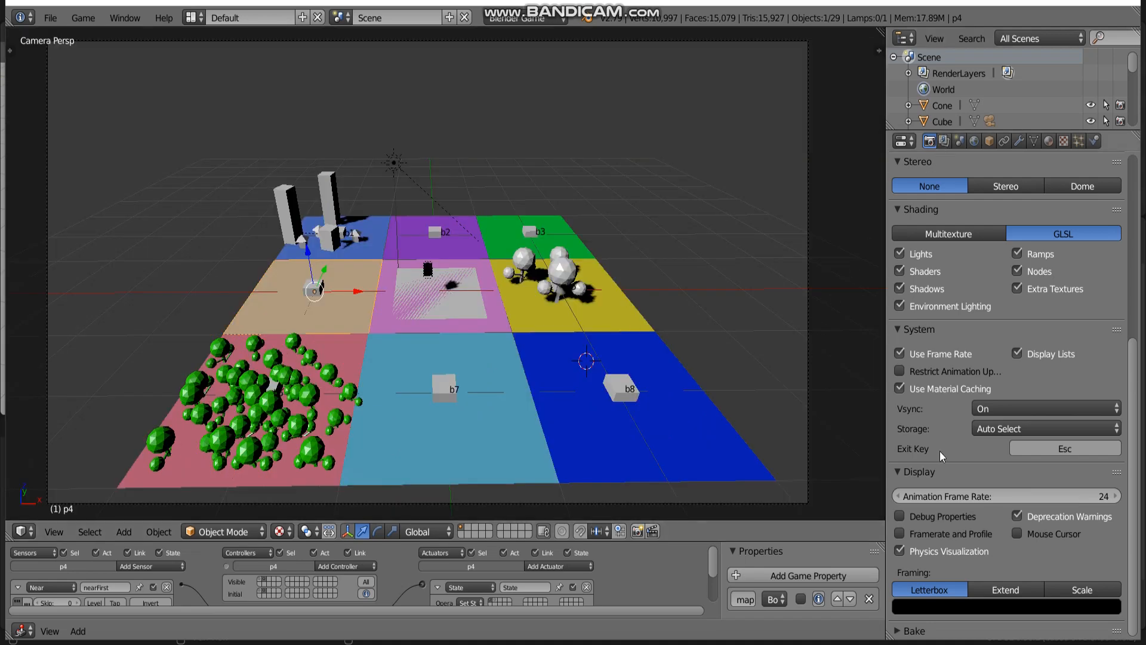
mouse_move(943, 393)
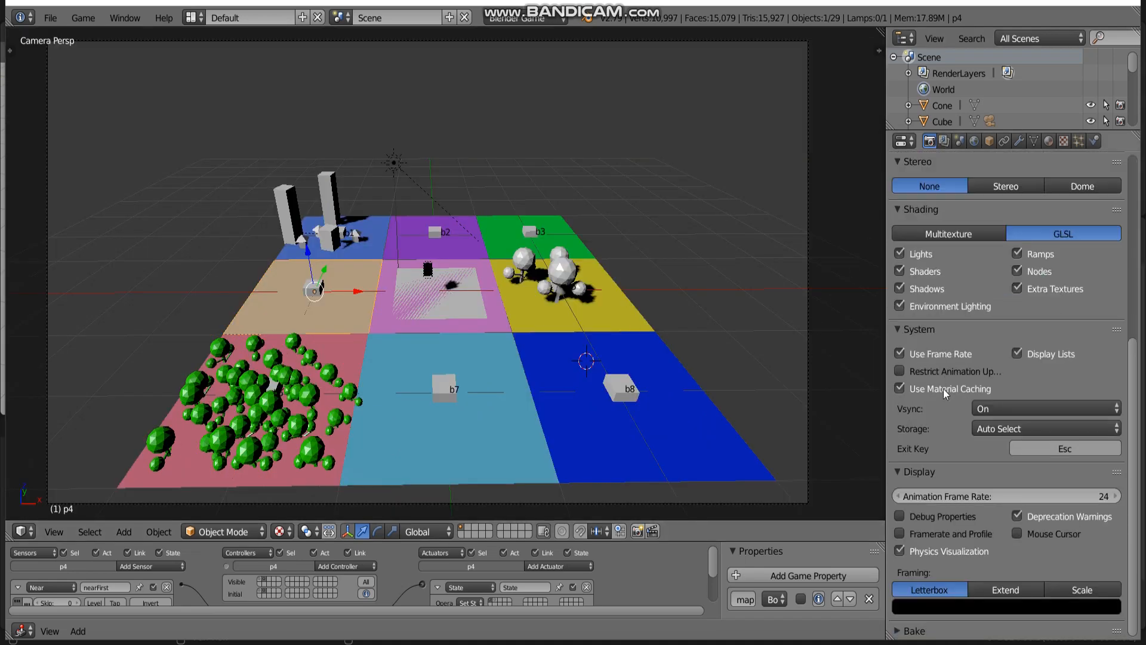
mouse_move(556, 223)
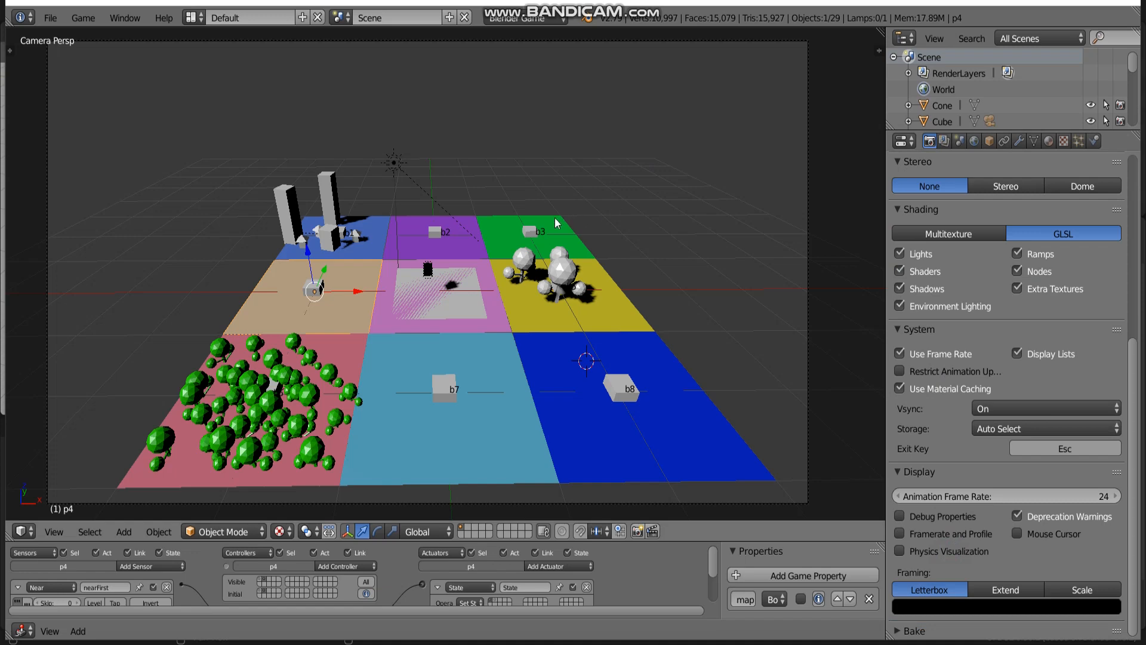
mouse_move(509, 213)
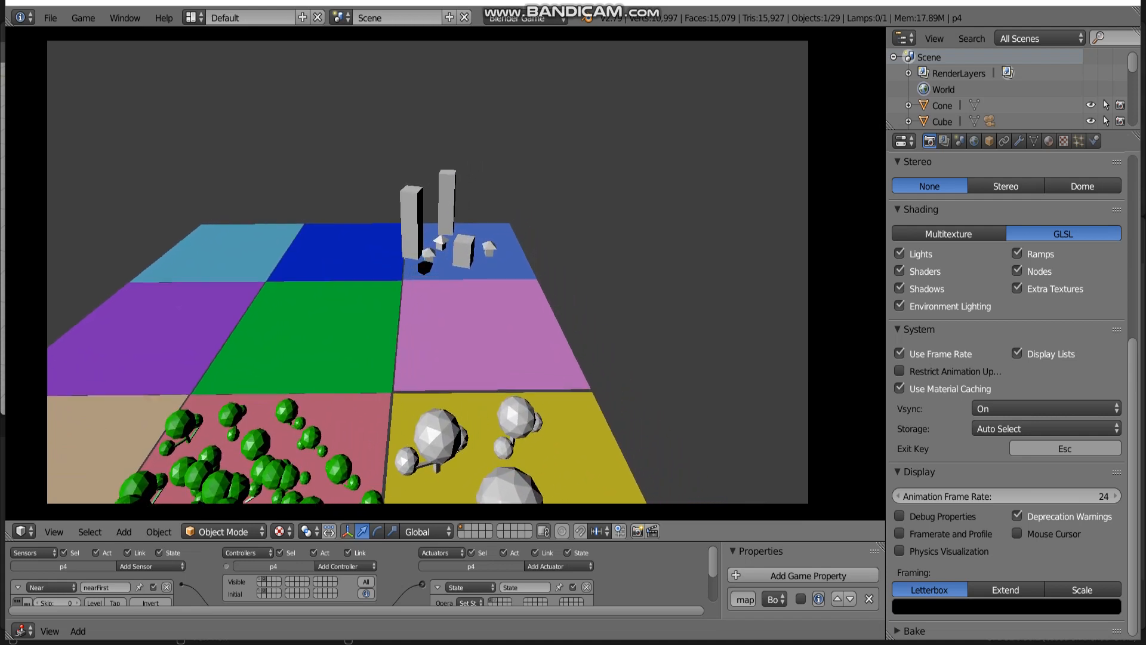
Step: Turn the in-game camera around the coloured tile grid as tiles rearrange around the player
drag(424, 292, 424, 219)
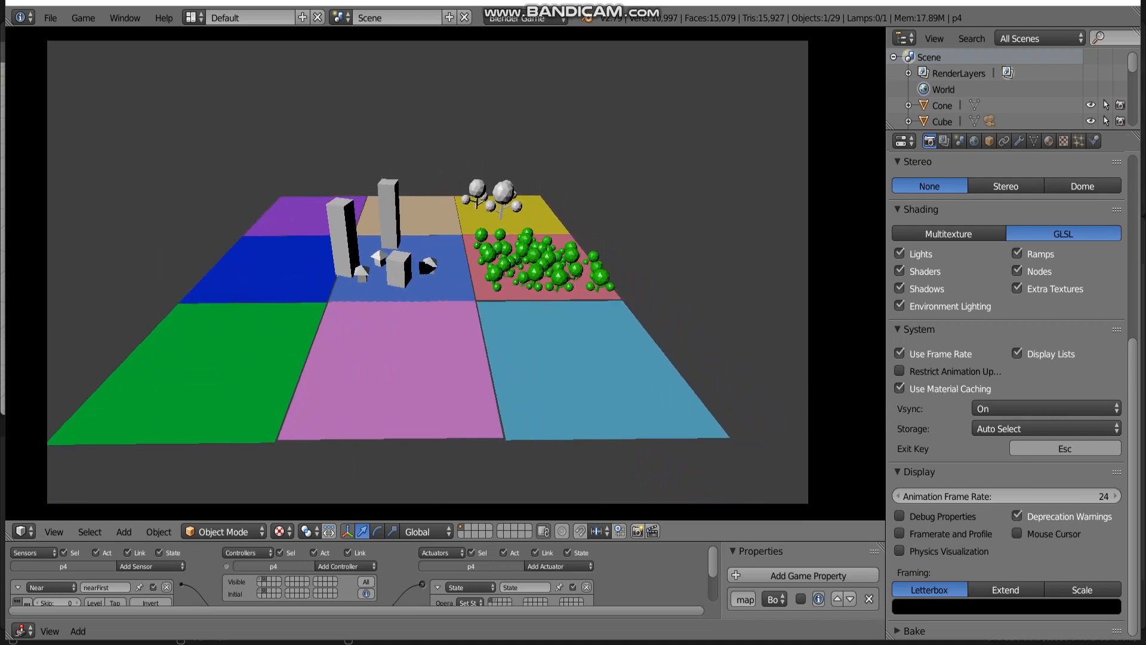